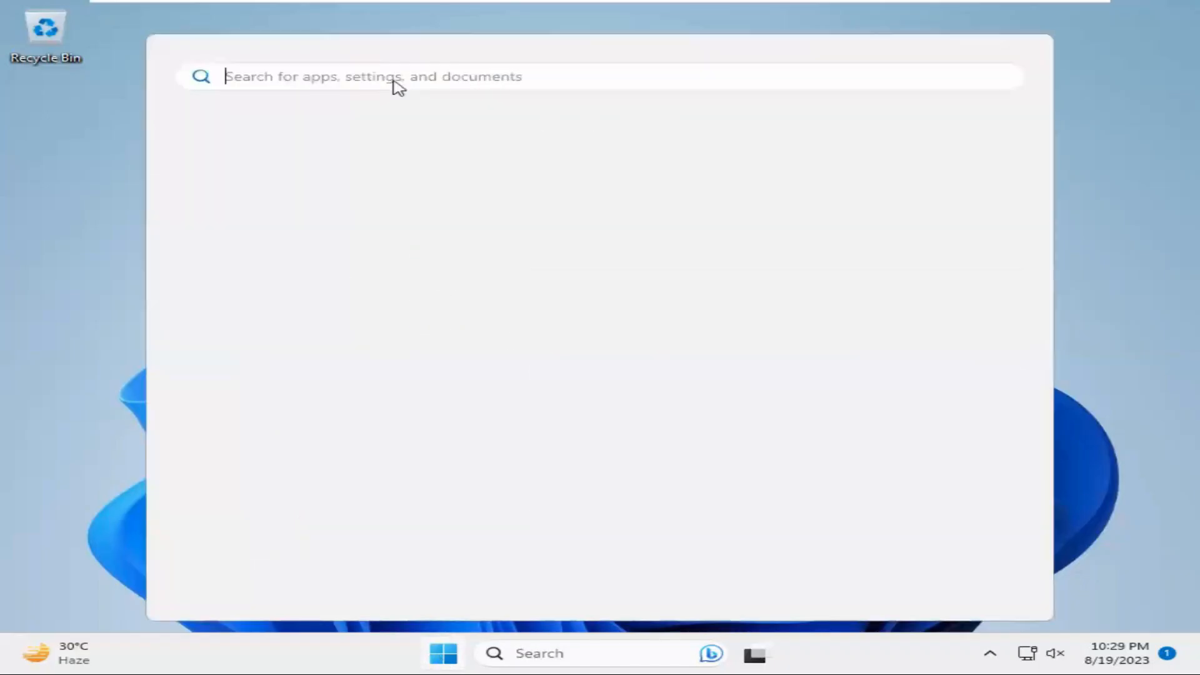
# - Search the Start menu and launch Firefox from the results
pyautogui.write('g')
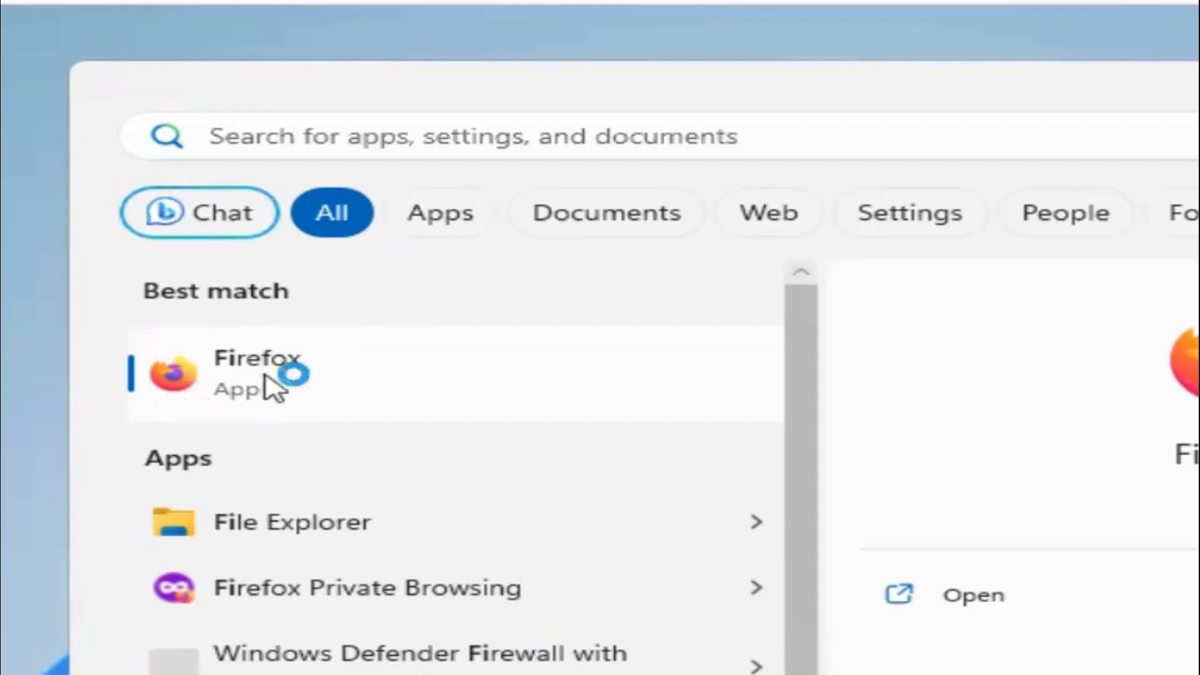
pyautogui.click(256, 375)
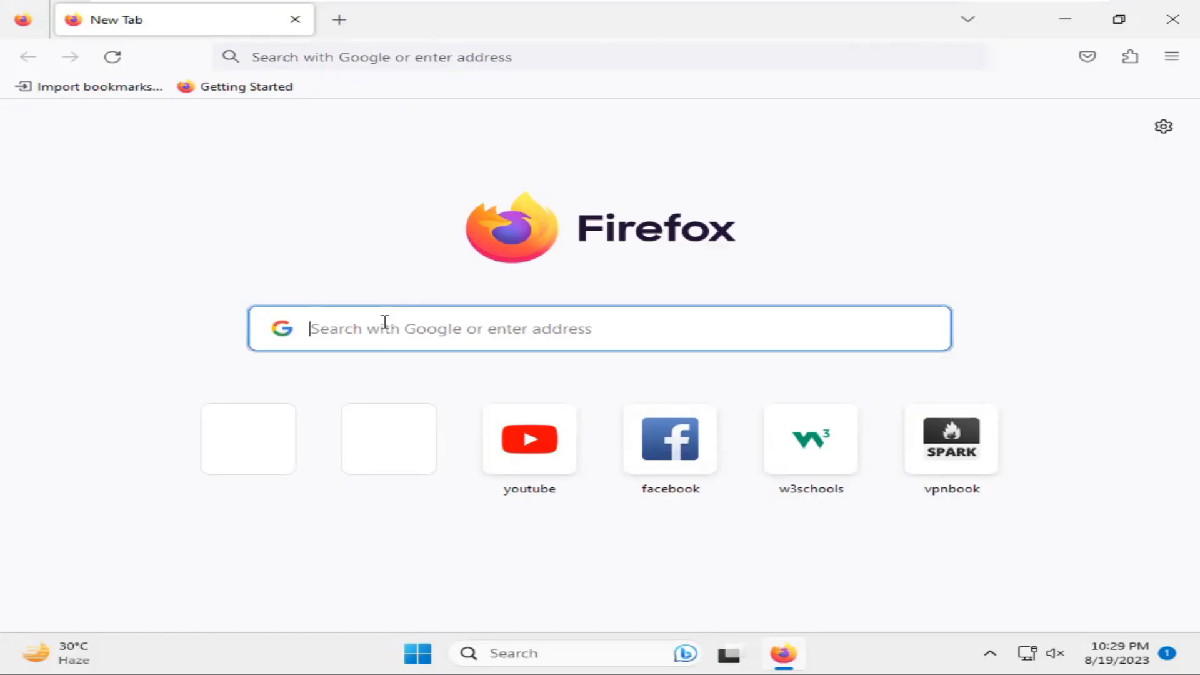
# - Search 'messenger download for pc' and open the 'Download Messenger for PC/Mac' page
pyautogui.write('messenger download for pc')
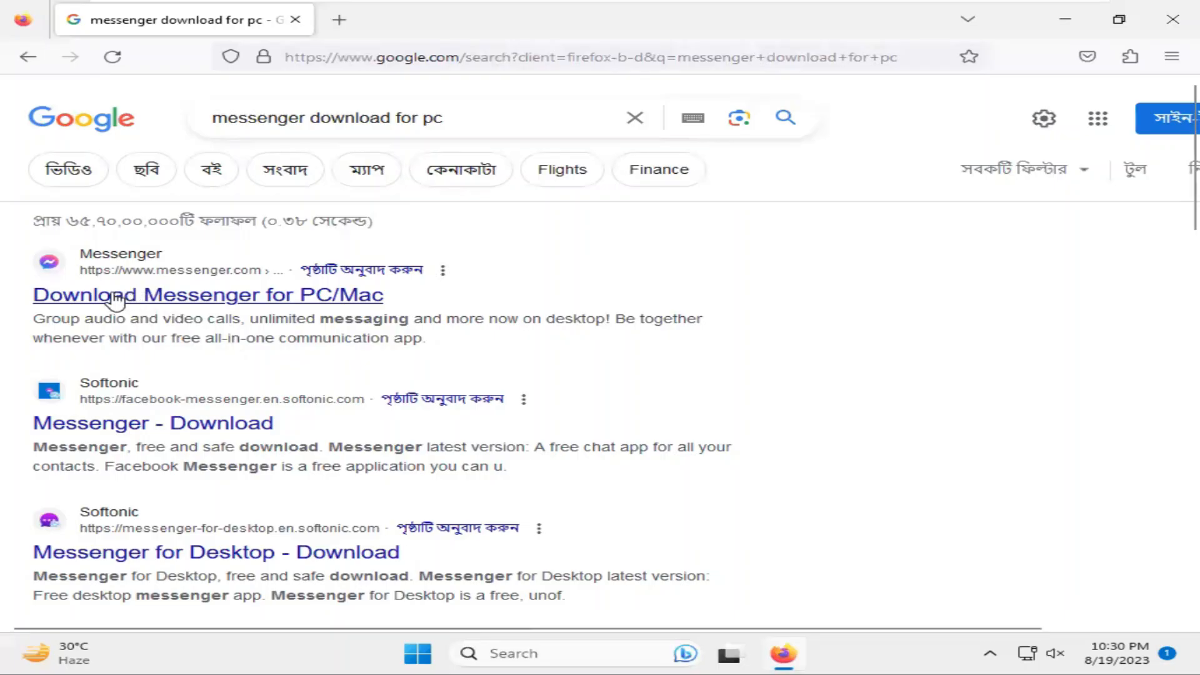
pyautogui.moveTo(183, 312)
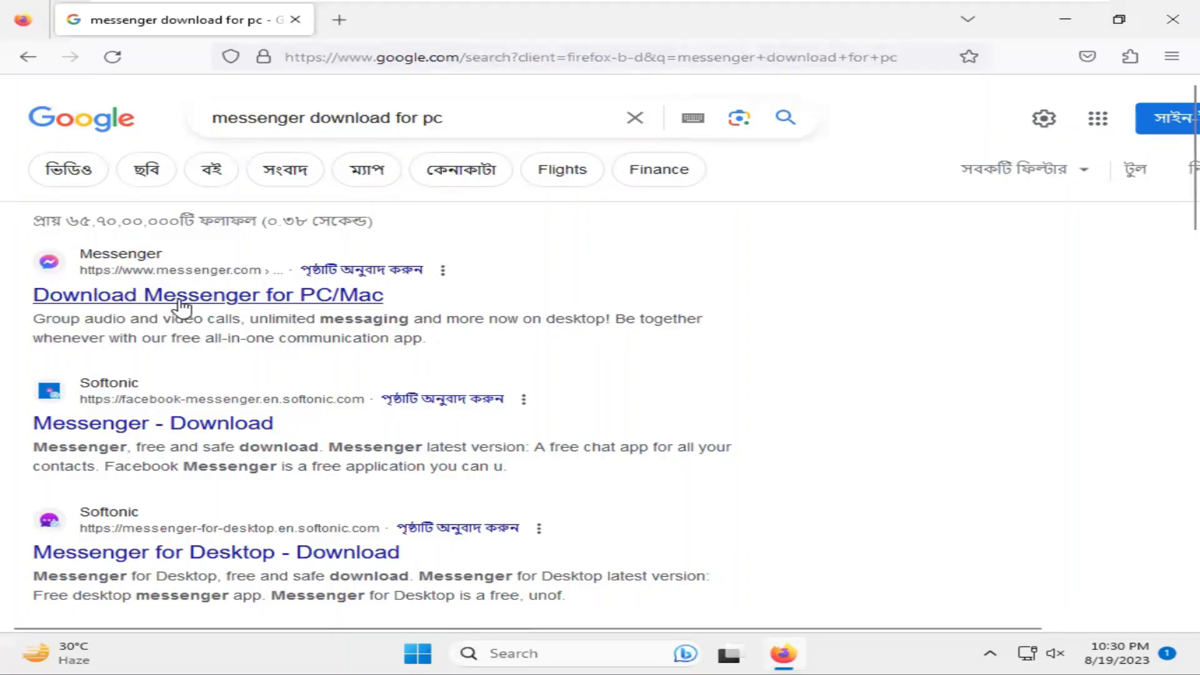
pyautogui.click(181, 295)
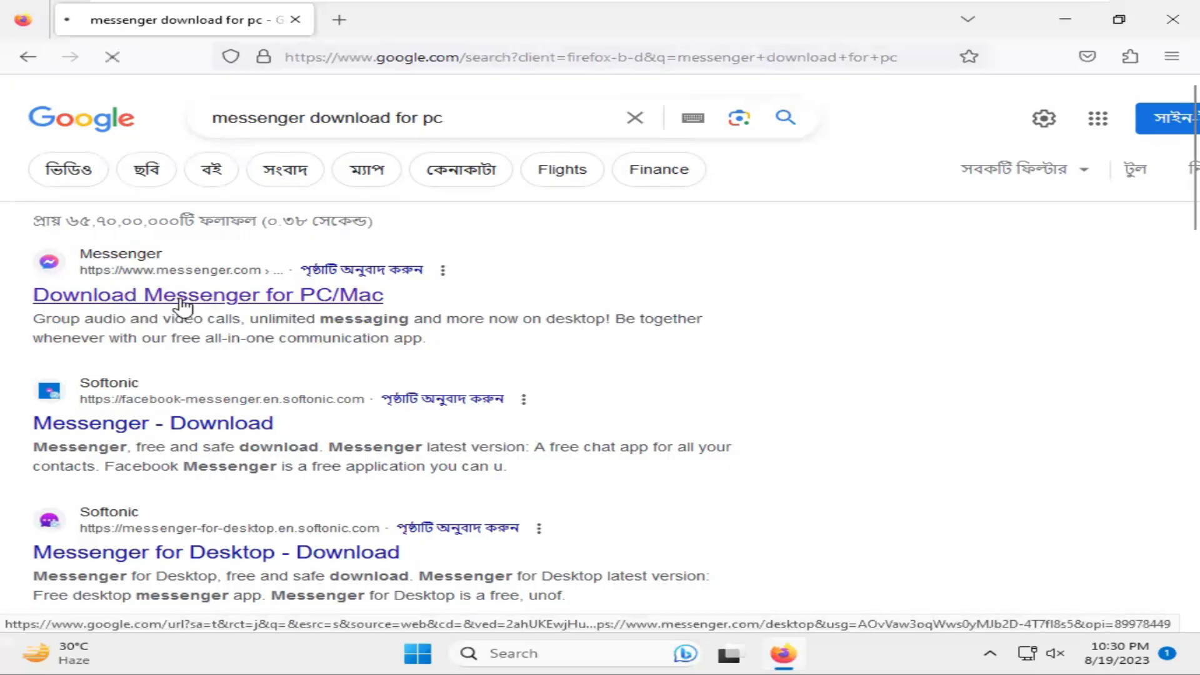
pyautogui.click(188, 295)
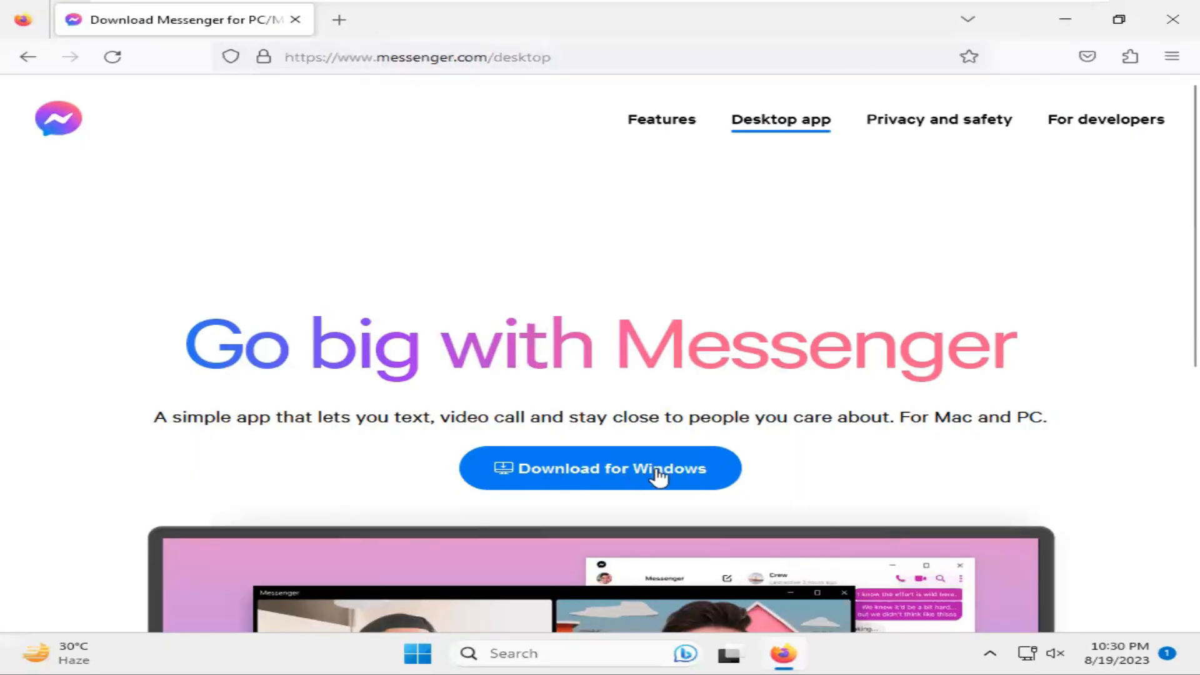
# - Download Messenger for Windows and show the installer in its Downloads folder
pyautogui.click(600, 468)
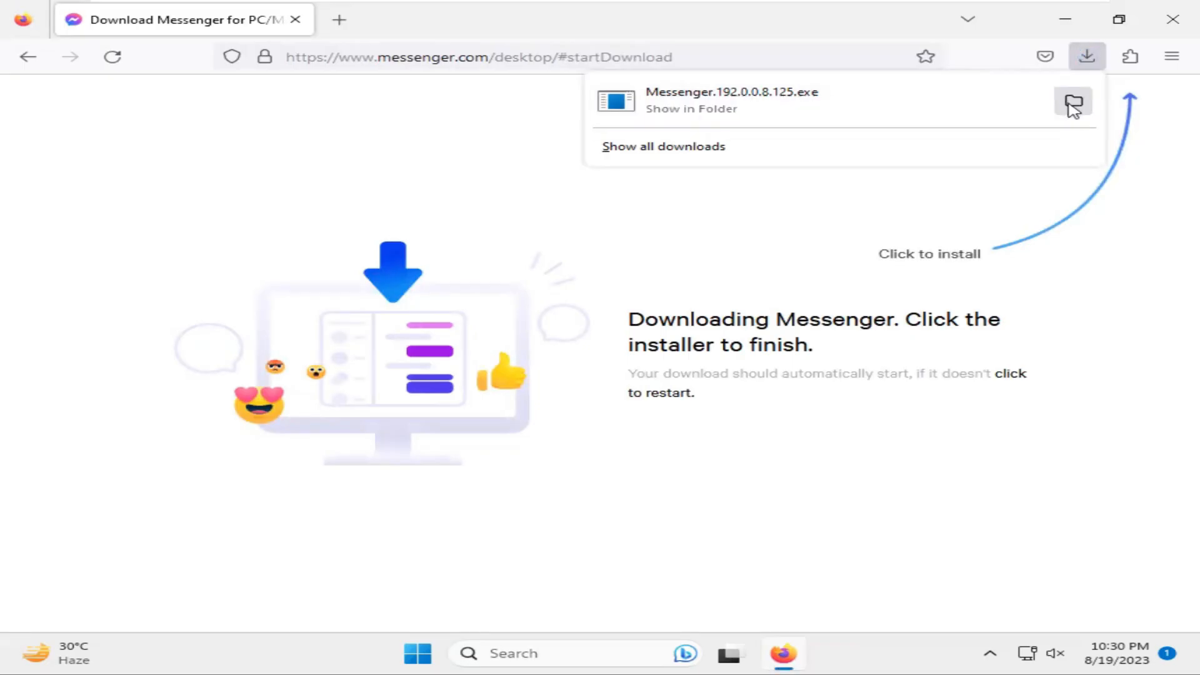
pyautogui.click(1072, 103)
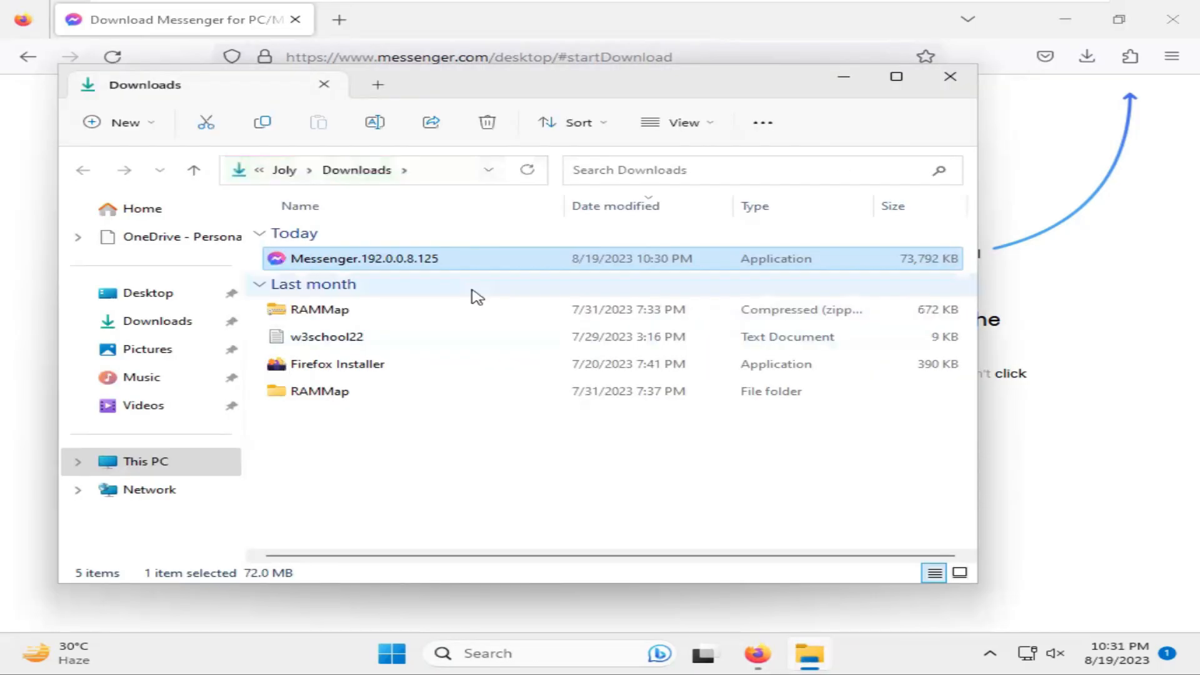
# - Run Messenger.exe from the Downloads folder to install the app
pyautogui.rightClick(375, 258)
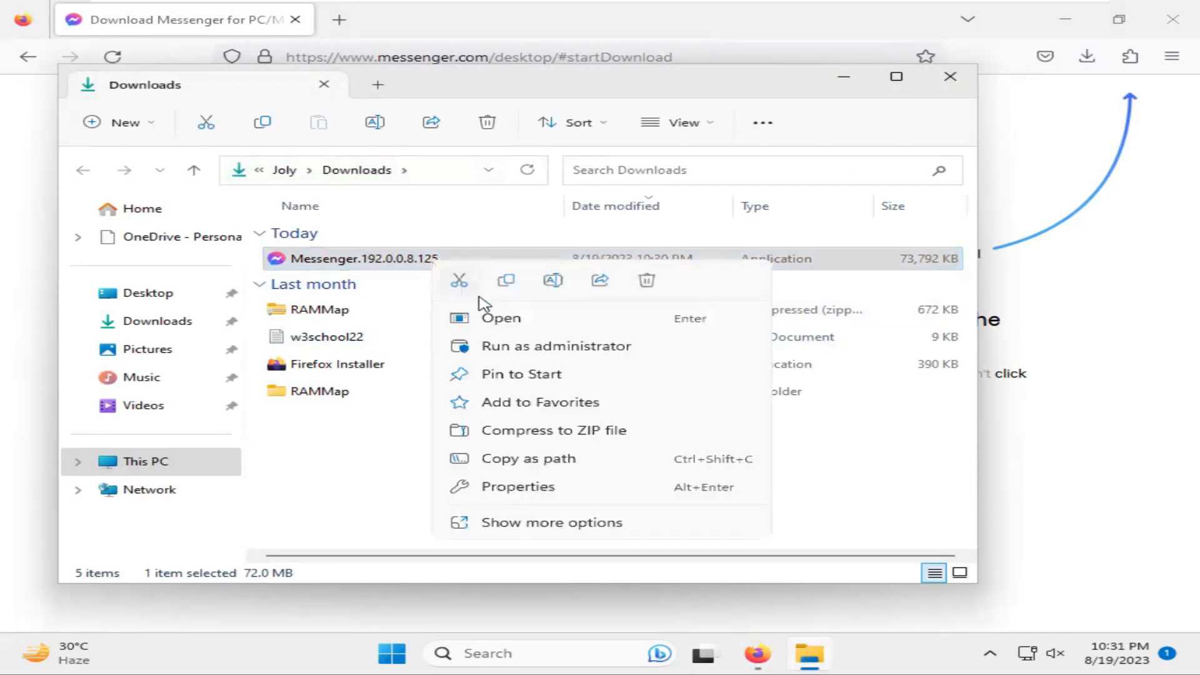
pyautogui.click(525, 354)
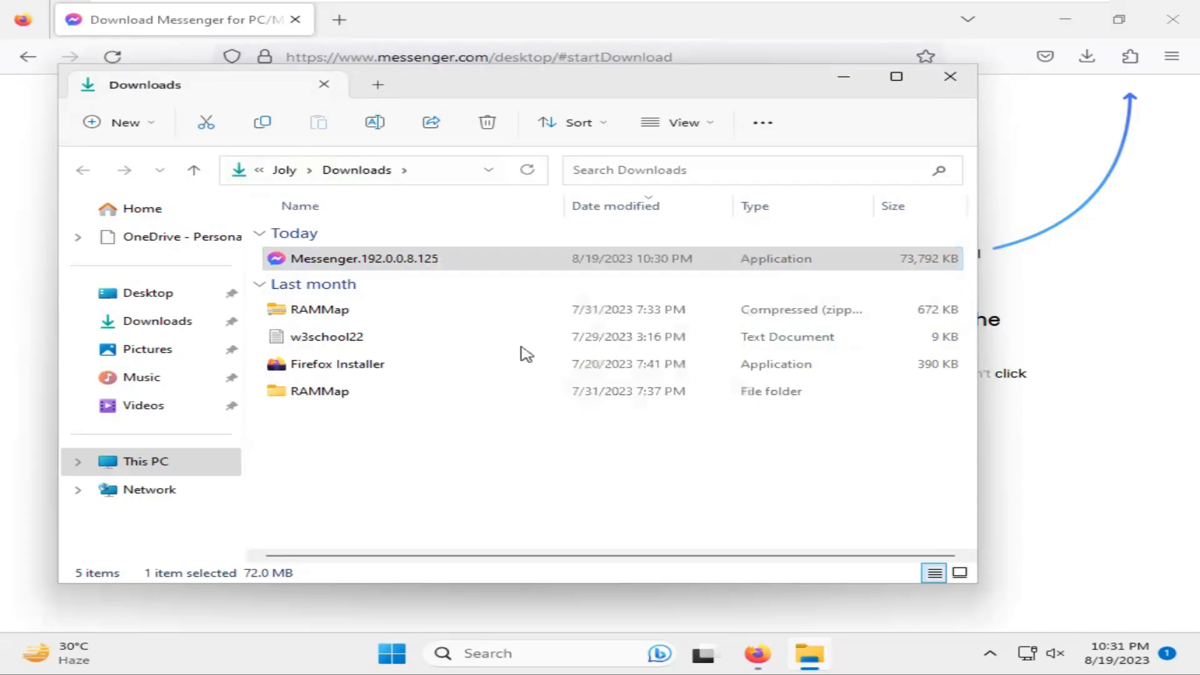
pyautogui.doubleClick(362, 258)
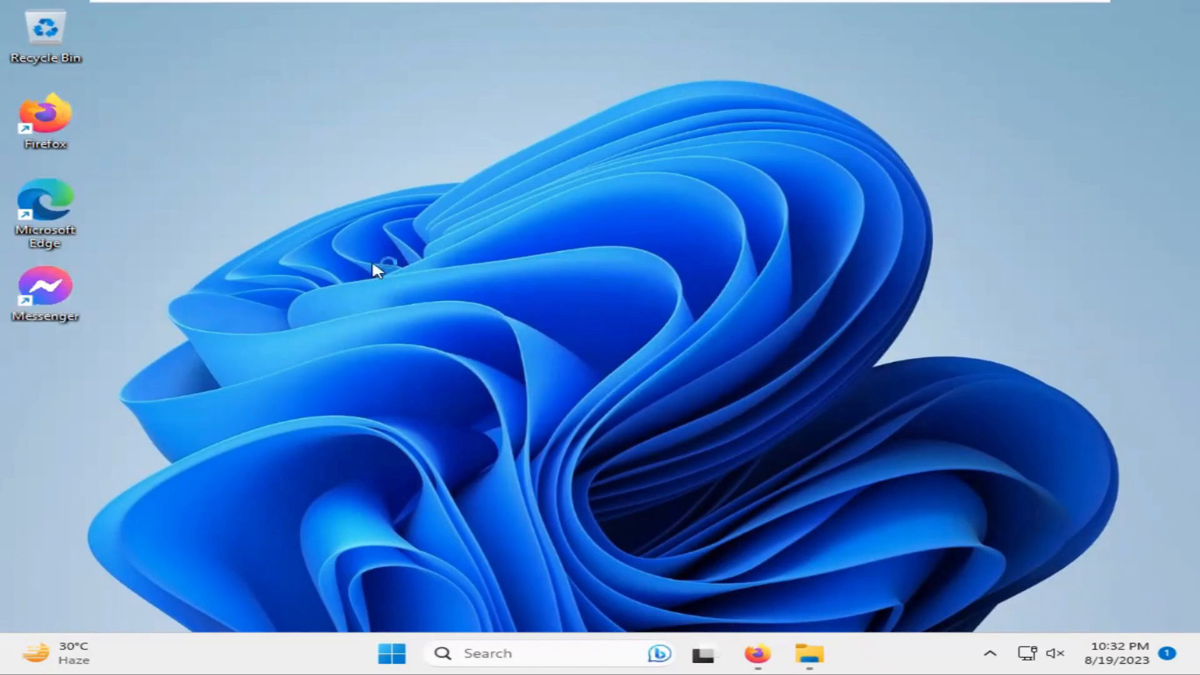
pyautogui.moveTo(119, 310)
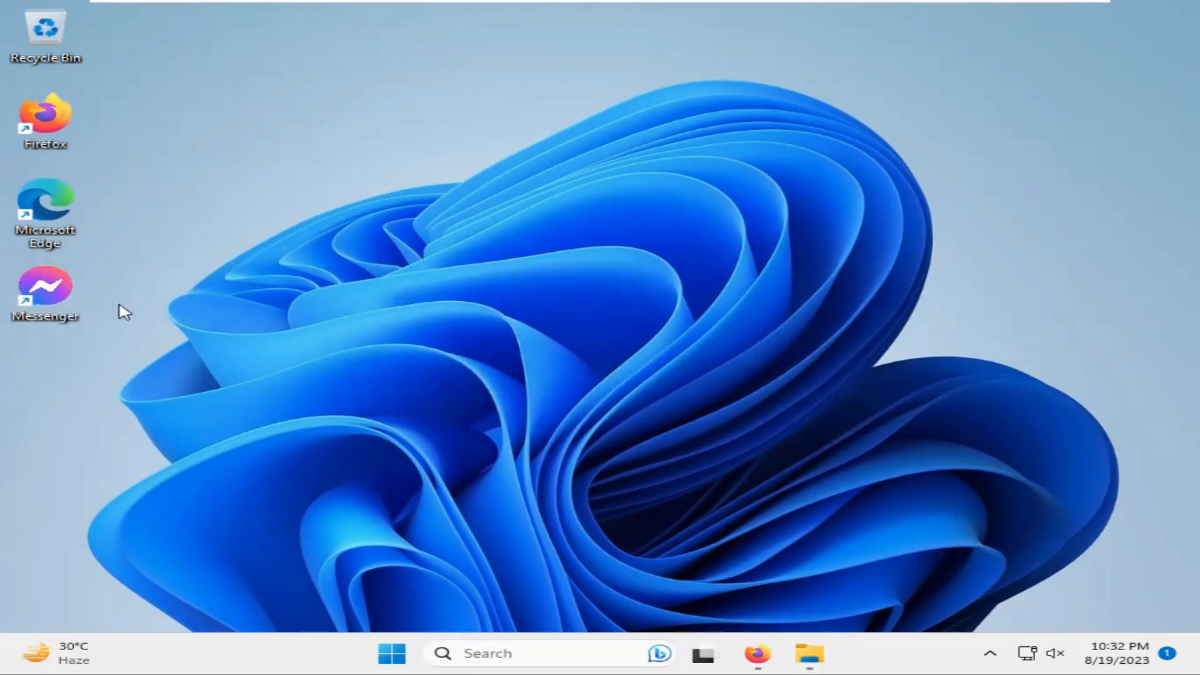
# - Open Messenger from its desktop shortcut and choose 'Log in with Facebook'
pyautogui.click(44, 290)
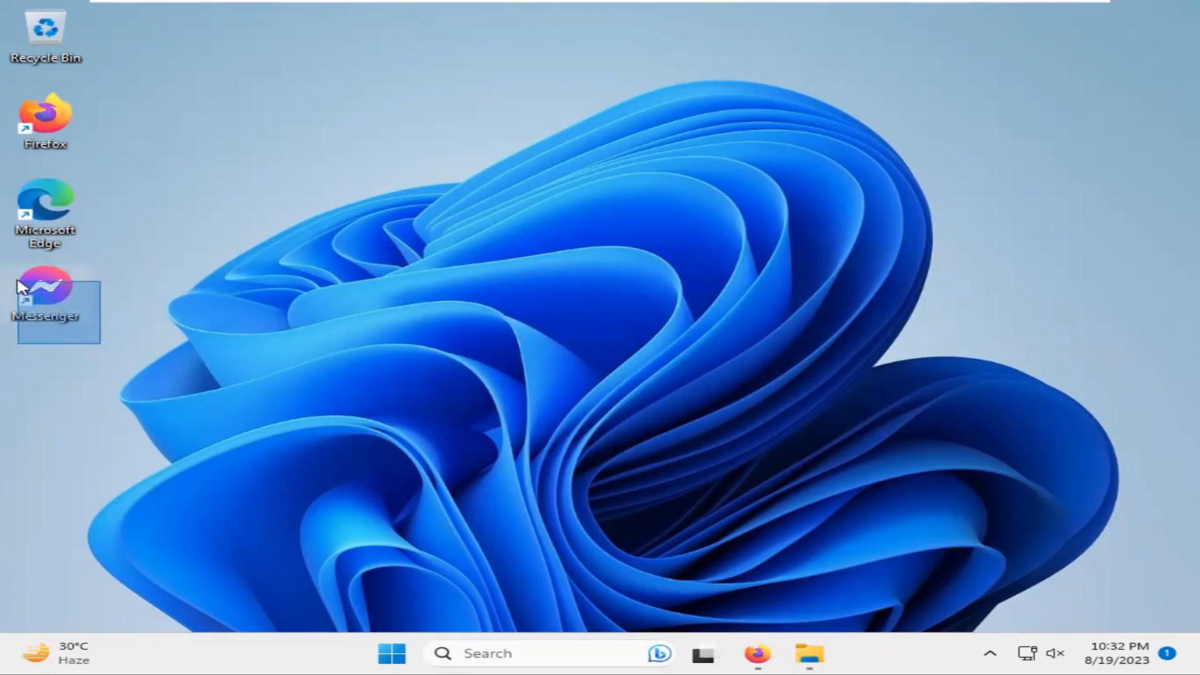
pyautogui.click(240, 317)
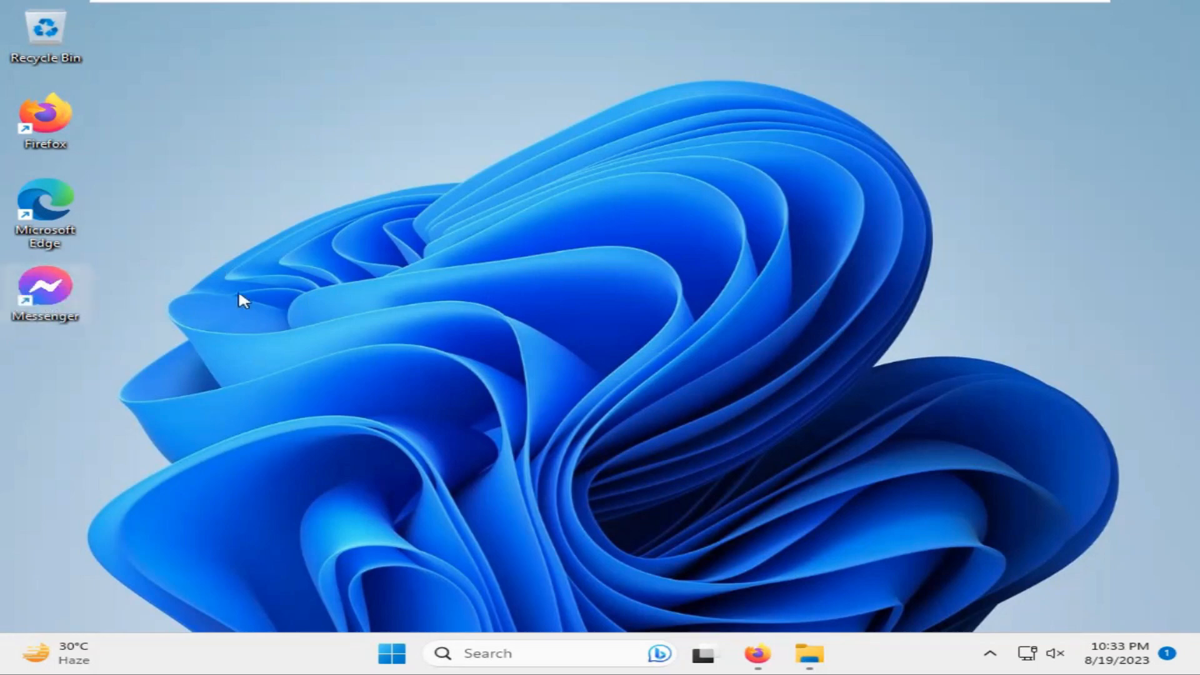
pyautogui.rightClick(44, 291)
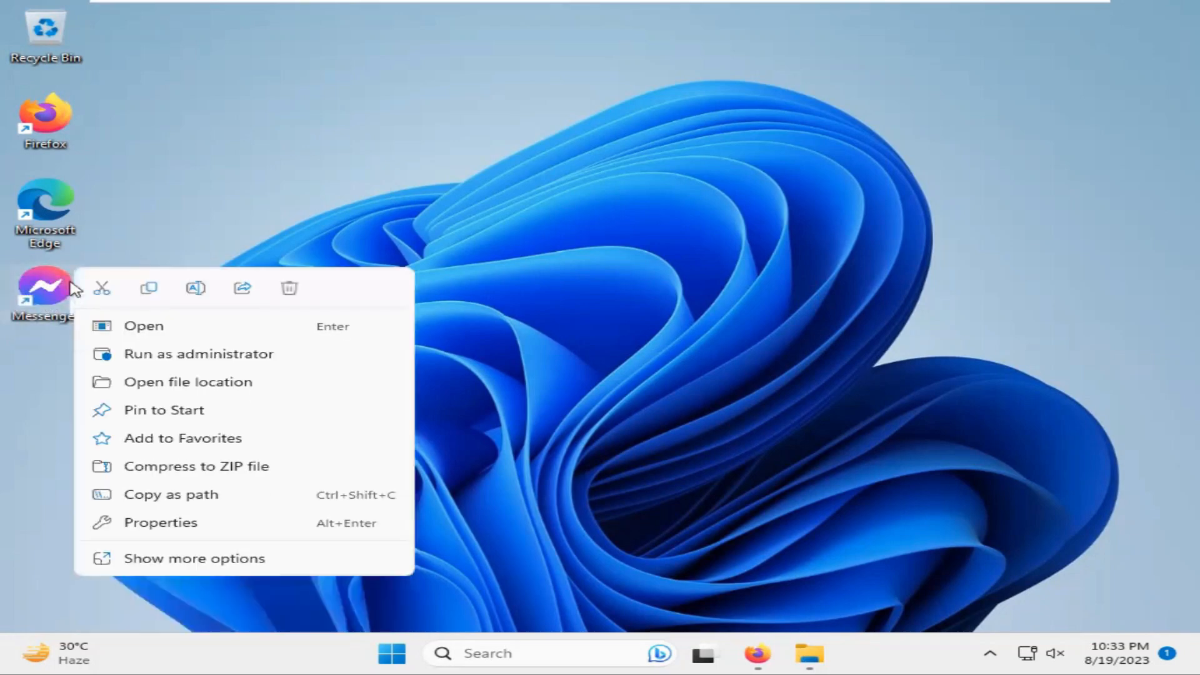
pyautogui.click(143, 326)
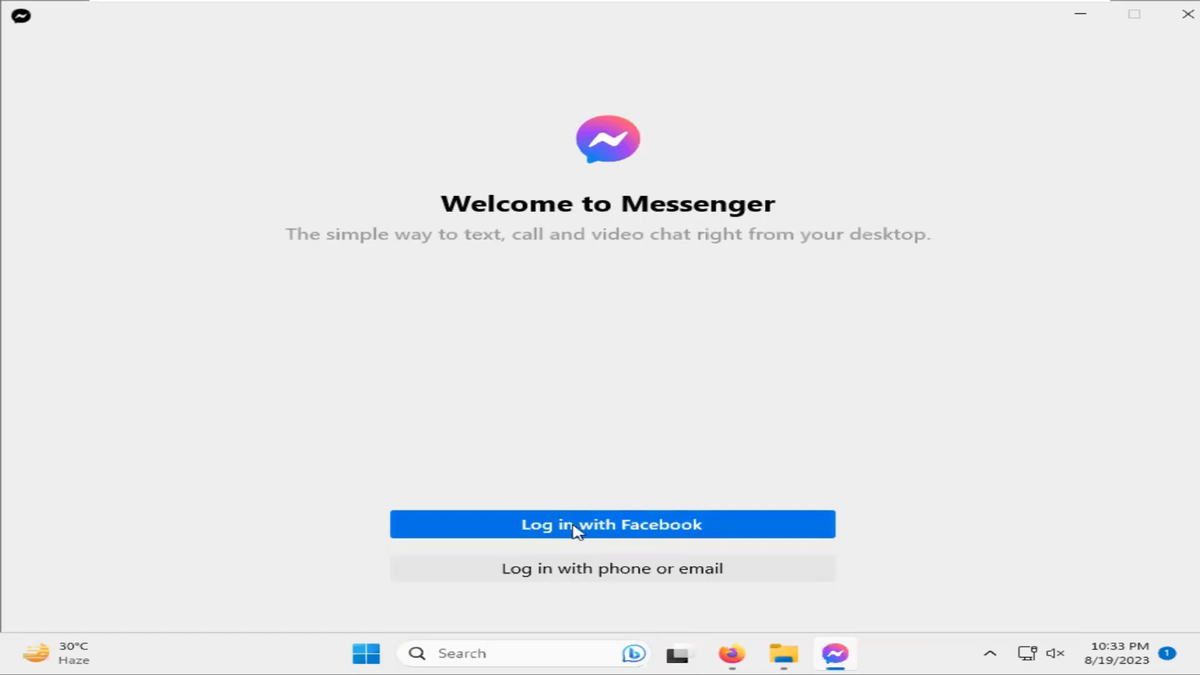
pyautogui.click(577, 524)
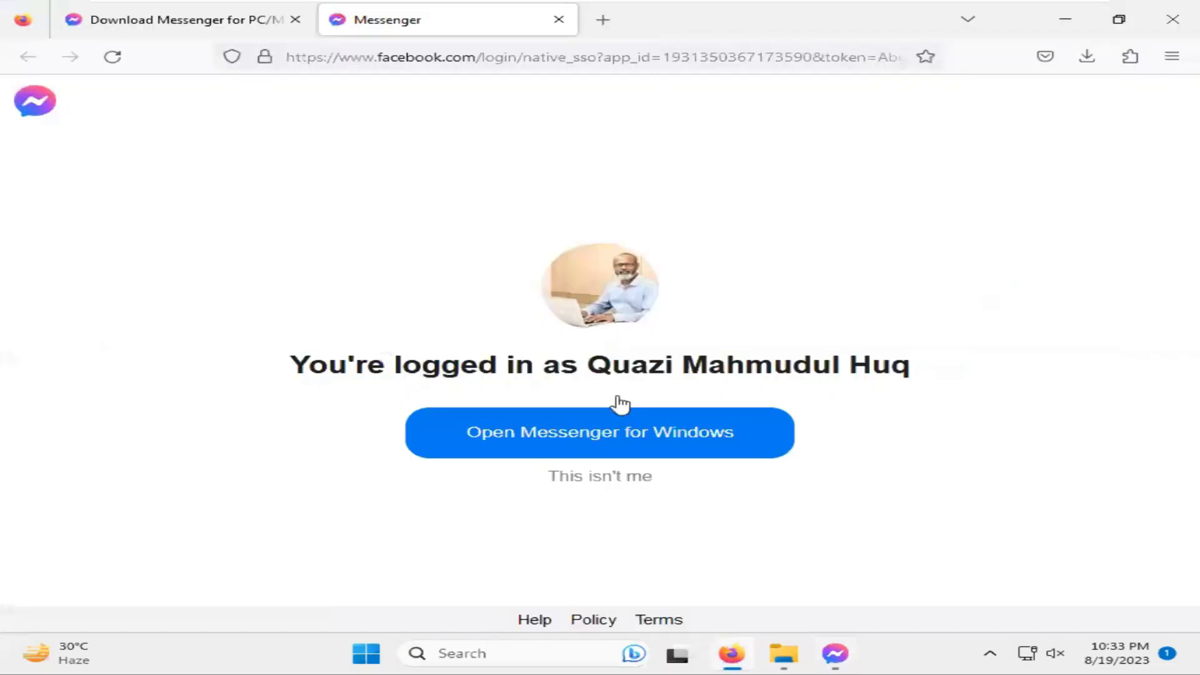
# - Open Messenger for Windows, always allowing facebook.com to open its links
pyautogui.click(599, 432)
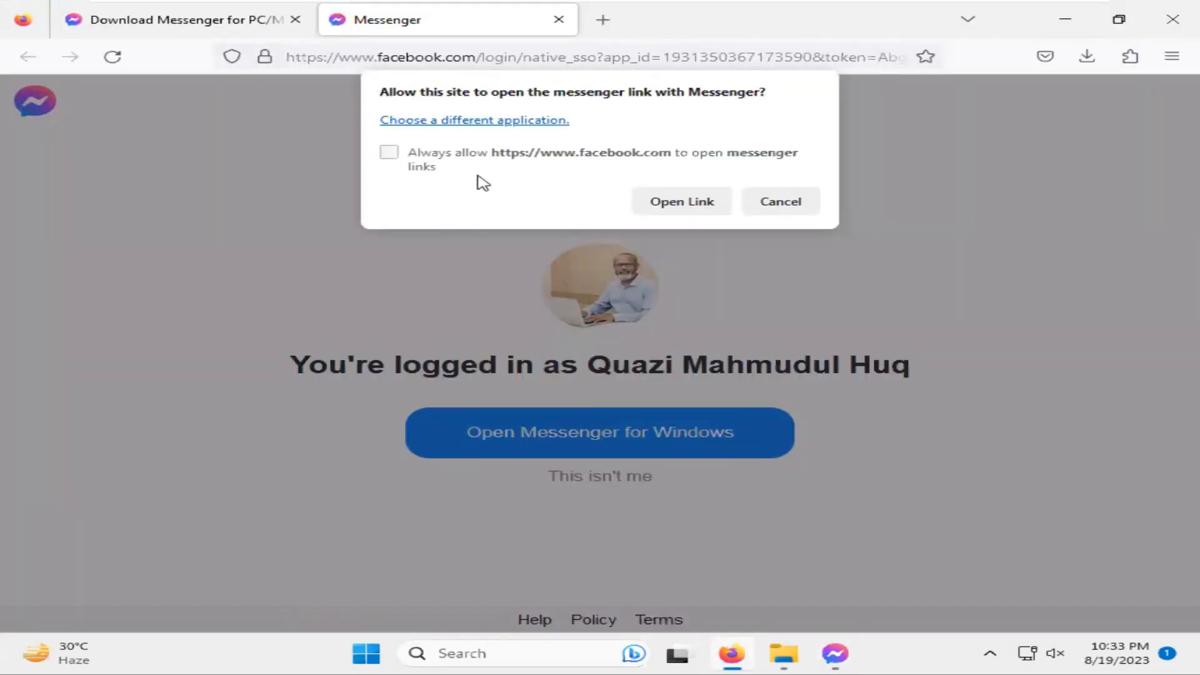
pyautogui.moveTo(672, 168)
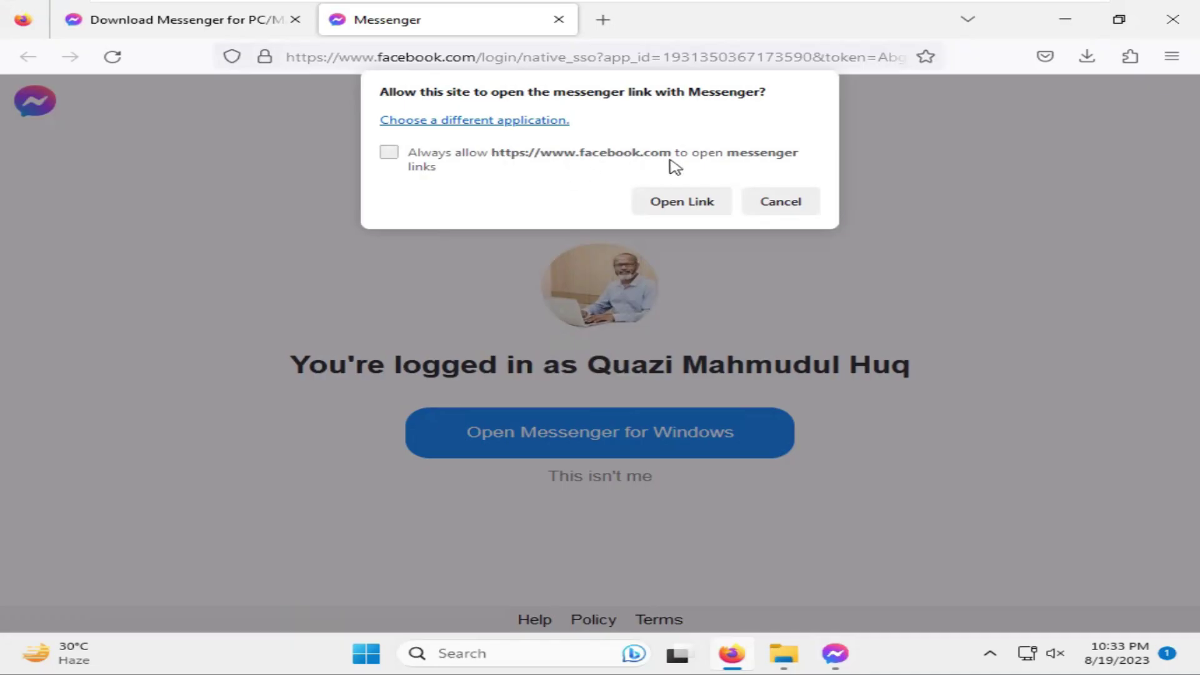
pyautogui.click(389, 151)
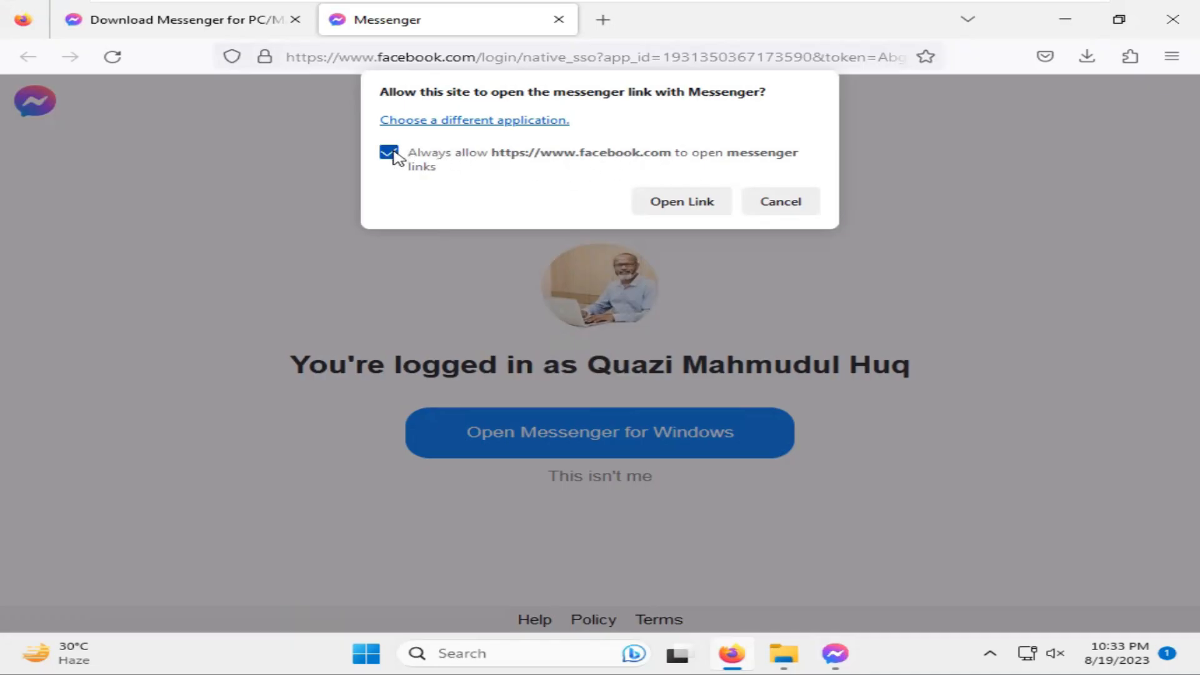
pyautogui.click(682, 201)
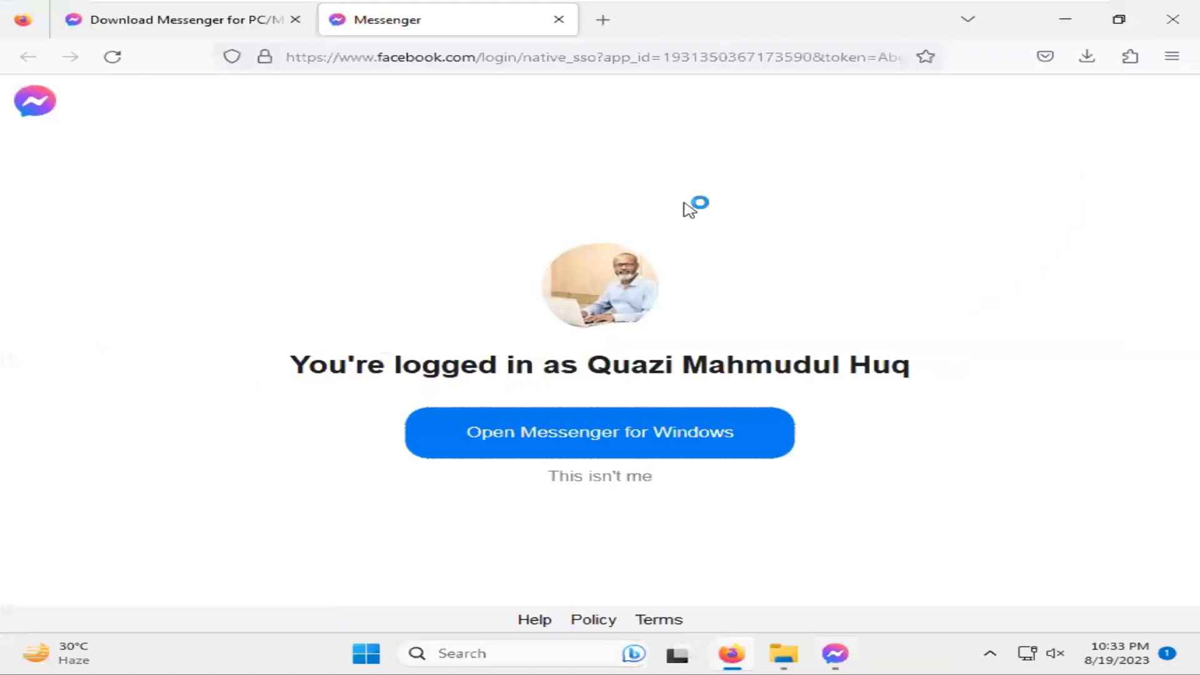
pyautogui.click(599, 431)
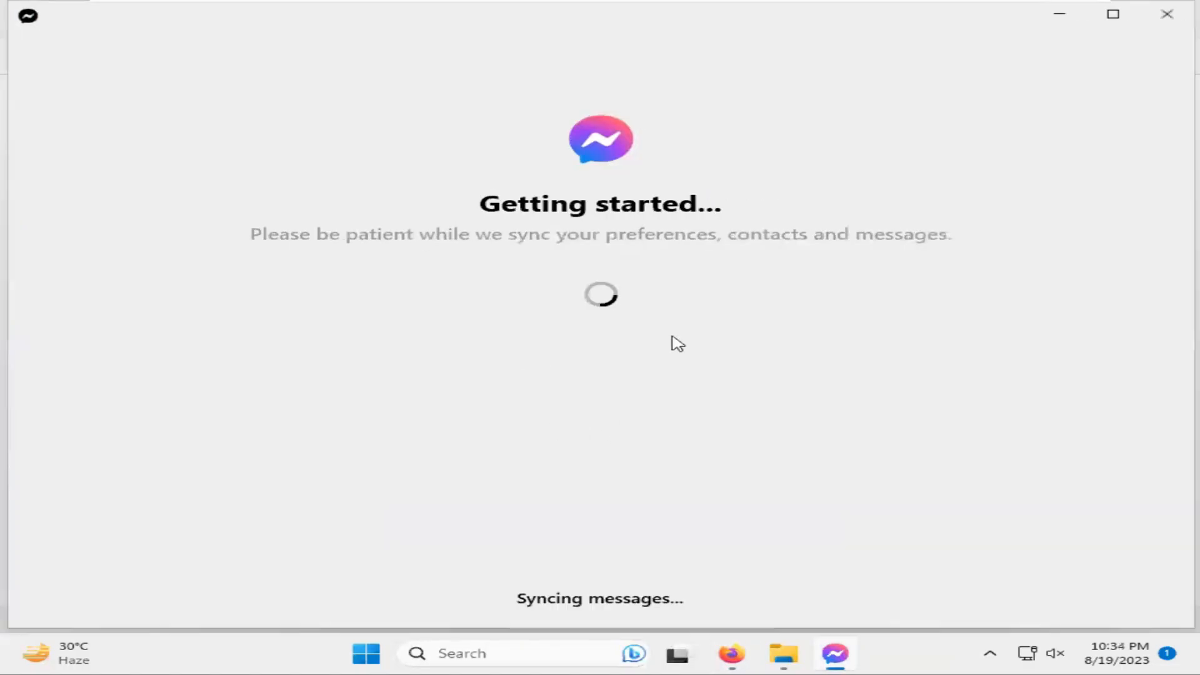
pyautogui.moveTo(564, 257)
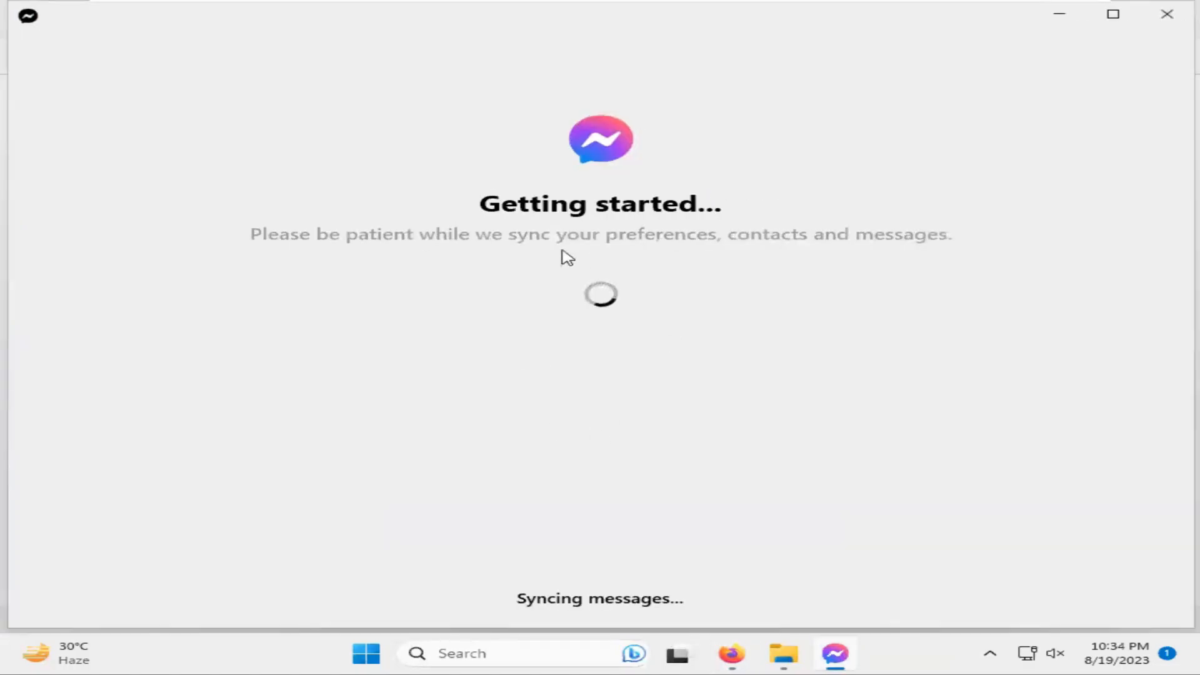